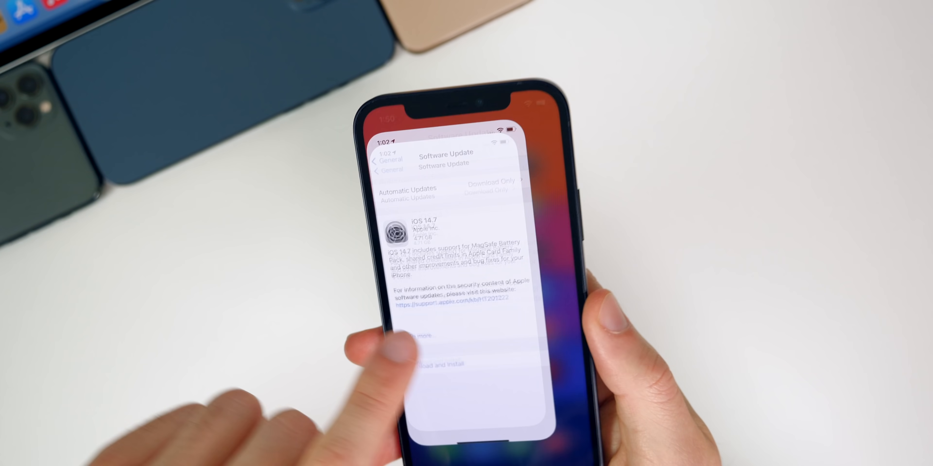
- Go into Settings > General and scroll to reach About / Software Update showing iOS 14.7 (18G68)
click(387, 161)
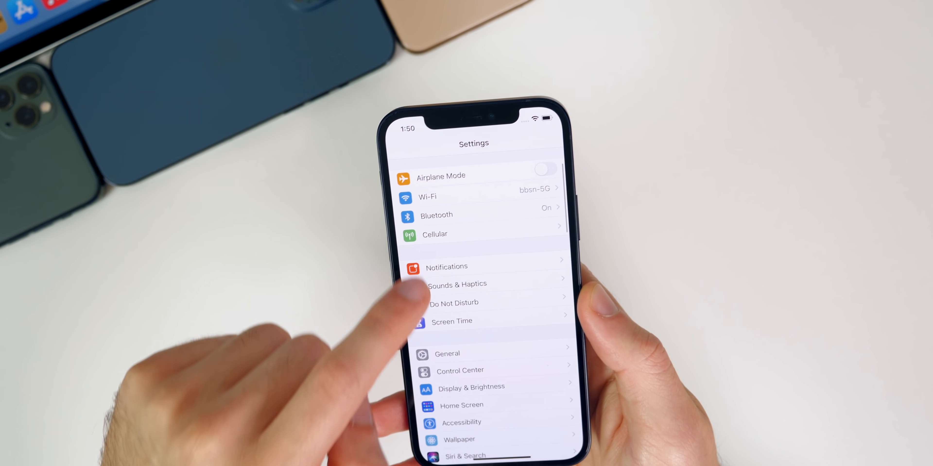
click(447, 353)
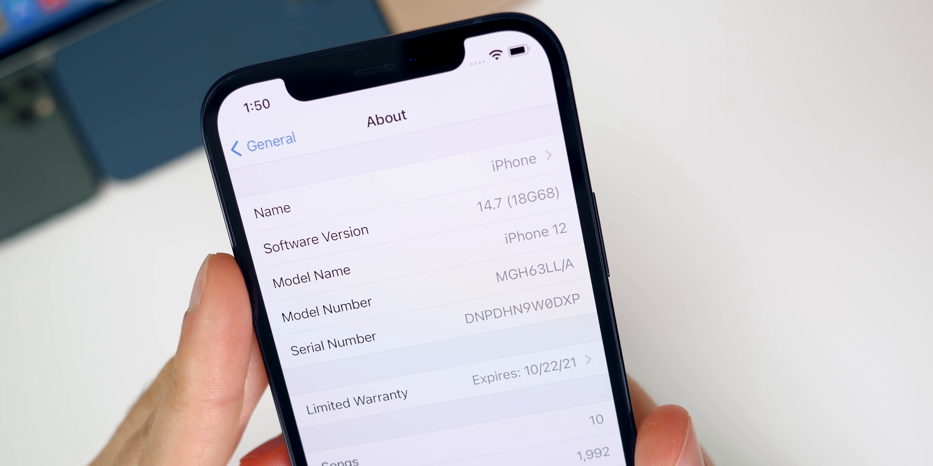
scroll(down, 3)
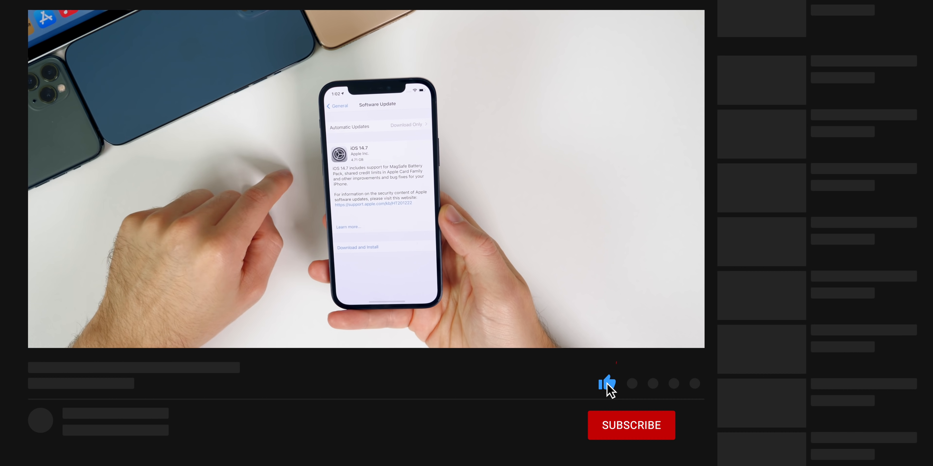
- Bring up the 'About this Update' sheet listing the iOS 14.7 release notes and fixes
click(631, 425)
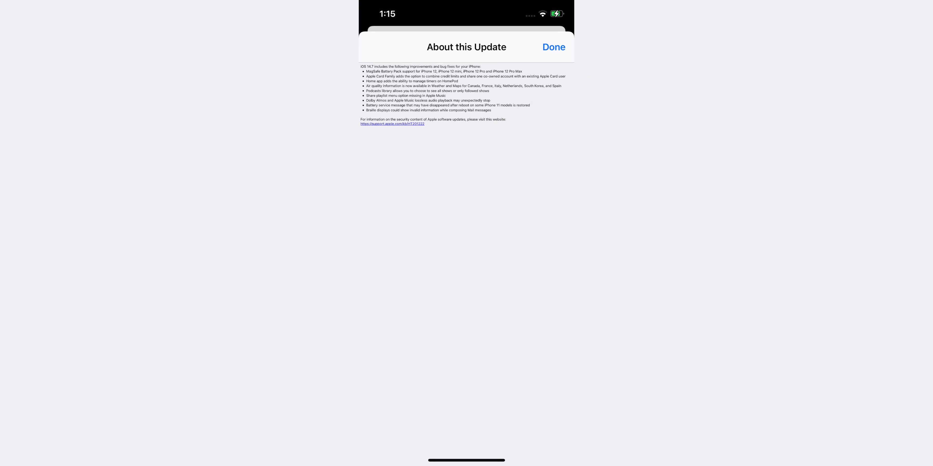
- Dismiss the release notes with Done before viewing the $99.00 MagSafe Battery Pack page
click(552, 47)
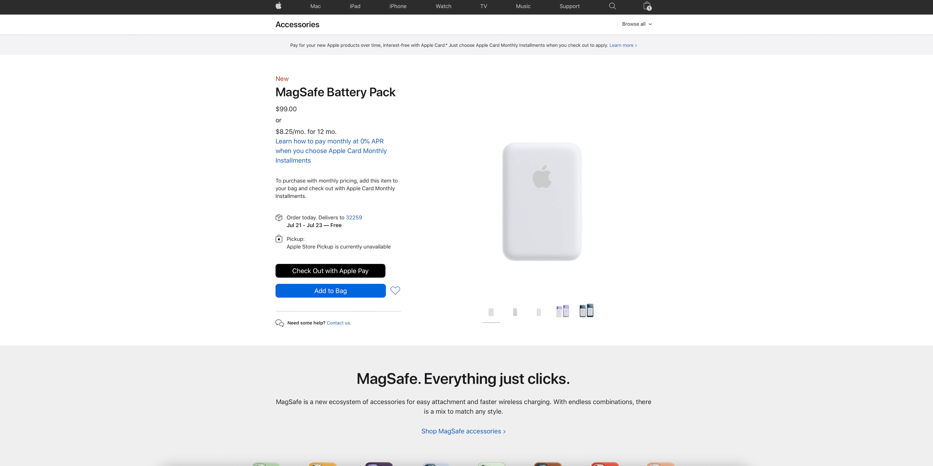
click(586, 311)
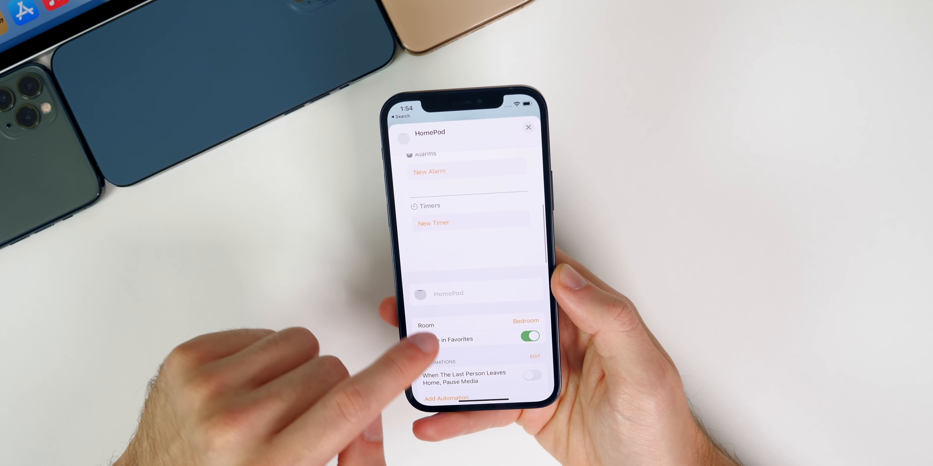
click(433, 223)
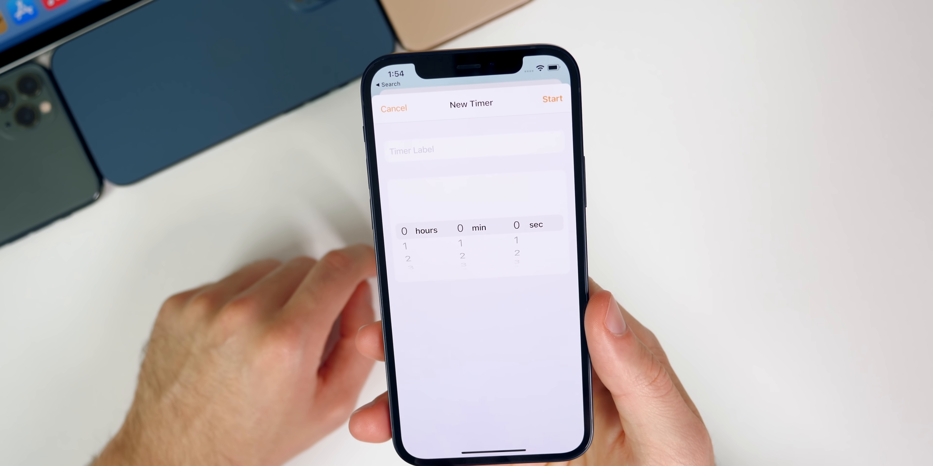
click(393, 108)
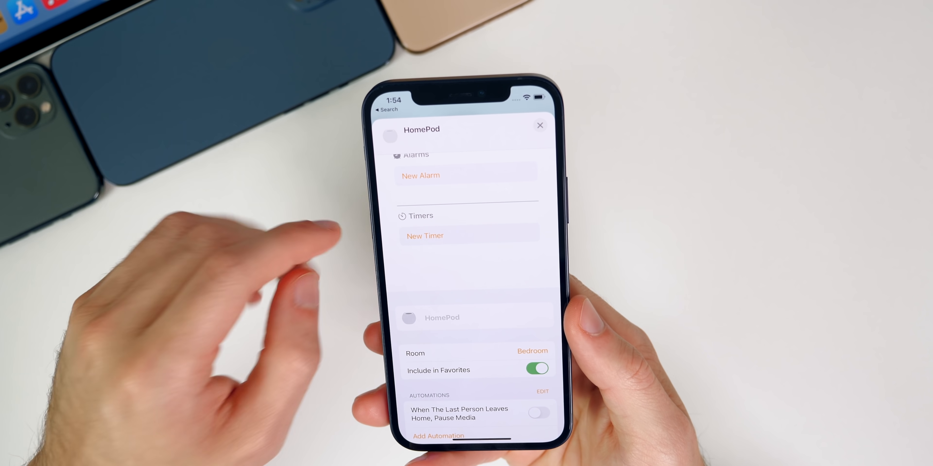
scroll(down, 3)
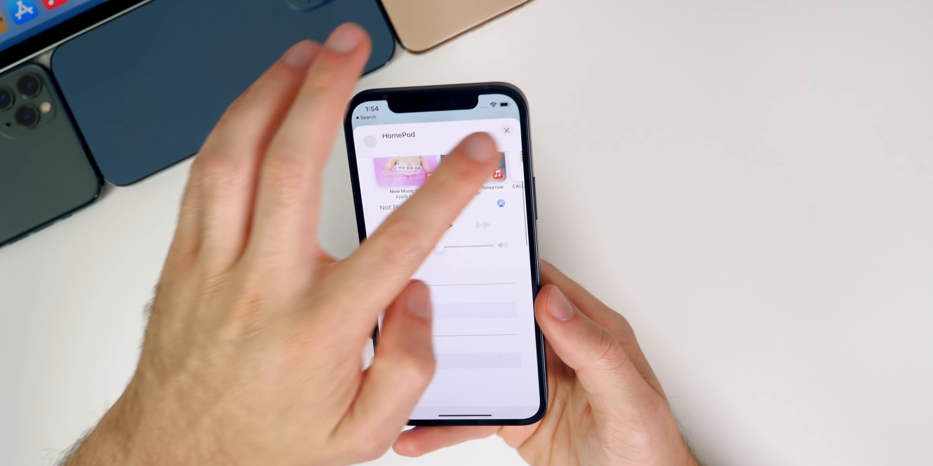
- Close the HomePod playback card in the Home app to head back to the home screen
click(507, 130)
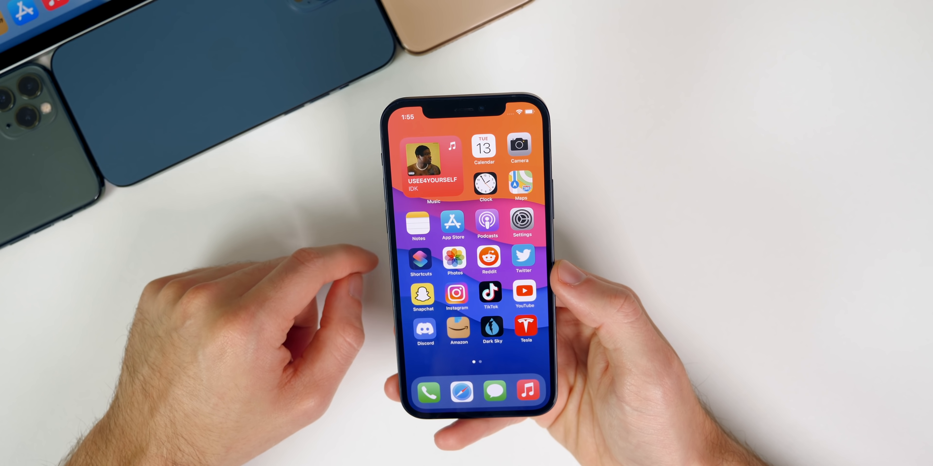
click(487, 220)
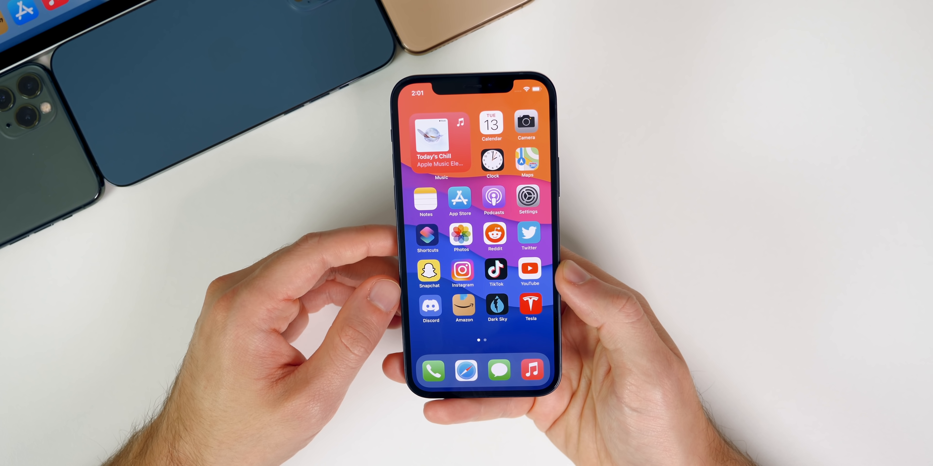
- Launch the Music app to reach Now Playing for 'Red' by IDK from USEE4YOURSELF
click(528, 202)
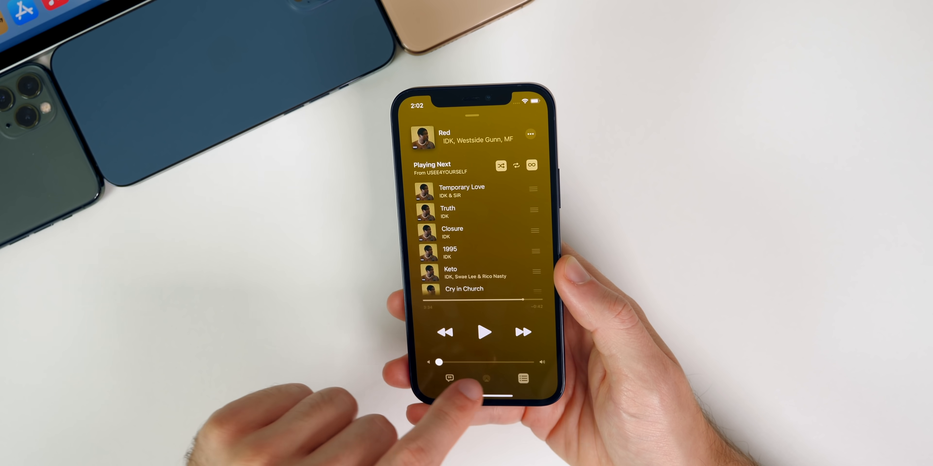
- Exit the Music player back to the home screen with the Weather widget for Saint Johns at 79°
click(486, 378)
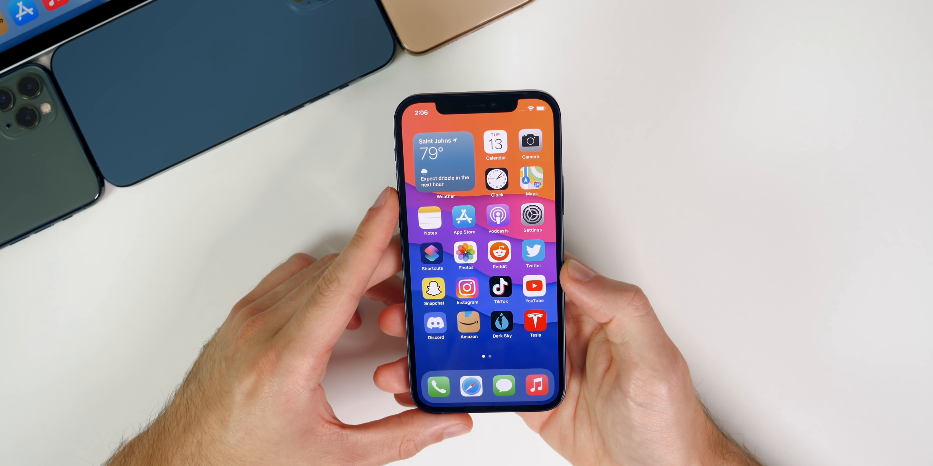
- Swipe across to the Today View and back, then launch Calendar on July–August 2021
scroll(right, 3)
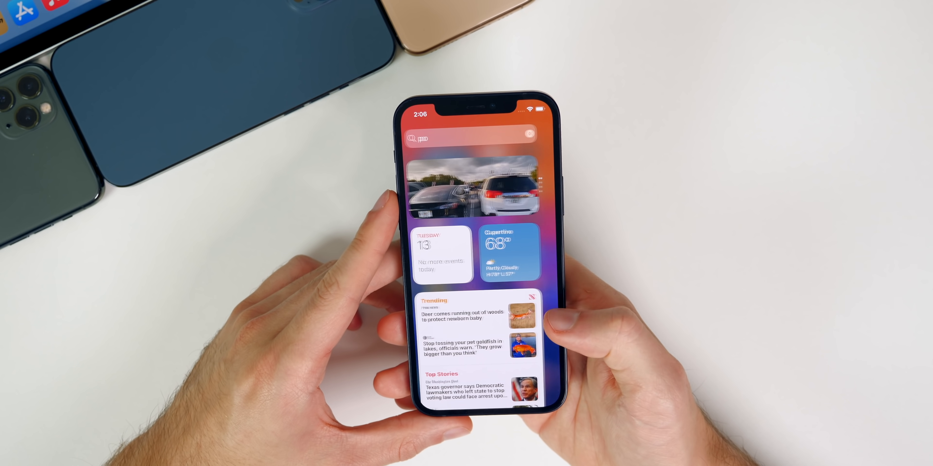
scroll(right, 3)
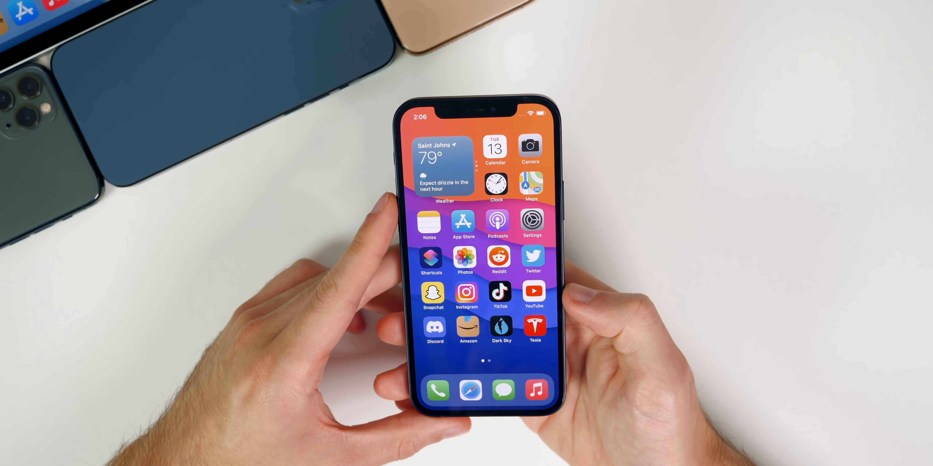
click(495, 149)
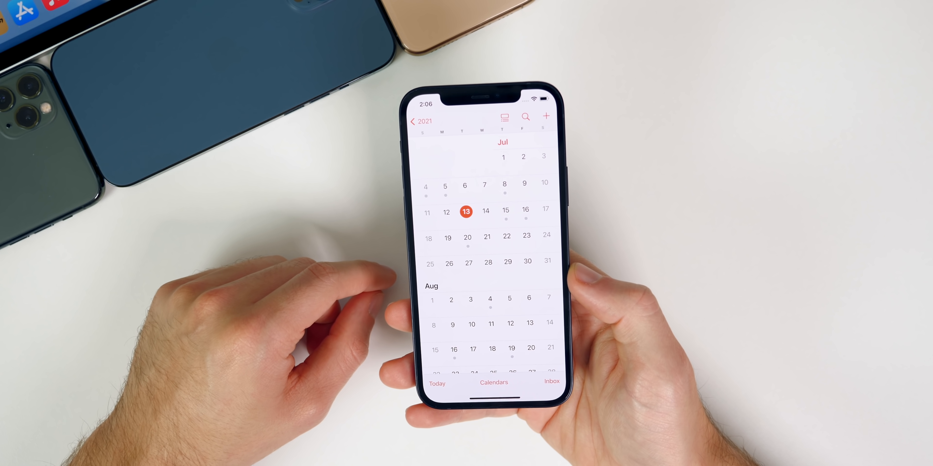